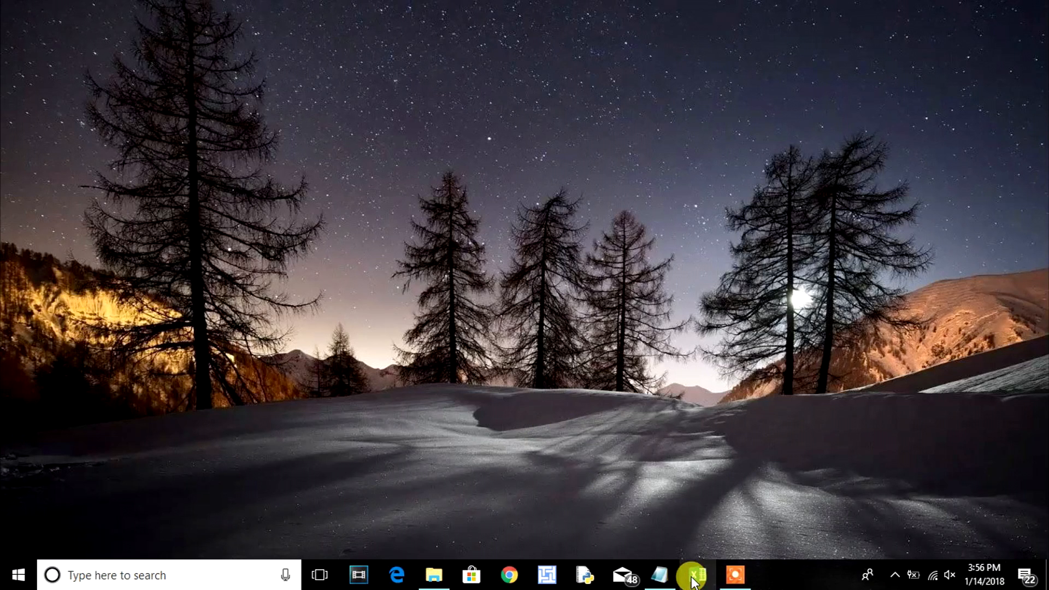
- List the recent Excel workbooks from the taskbar icon to open hello
right_click(696, 574)
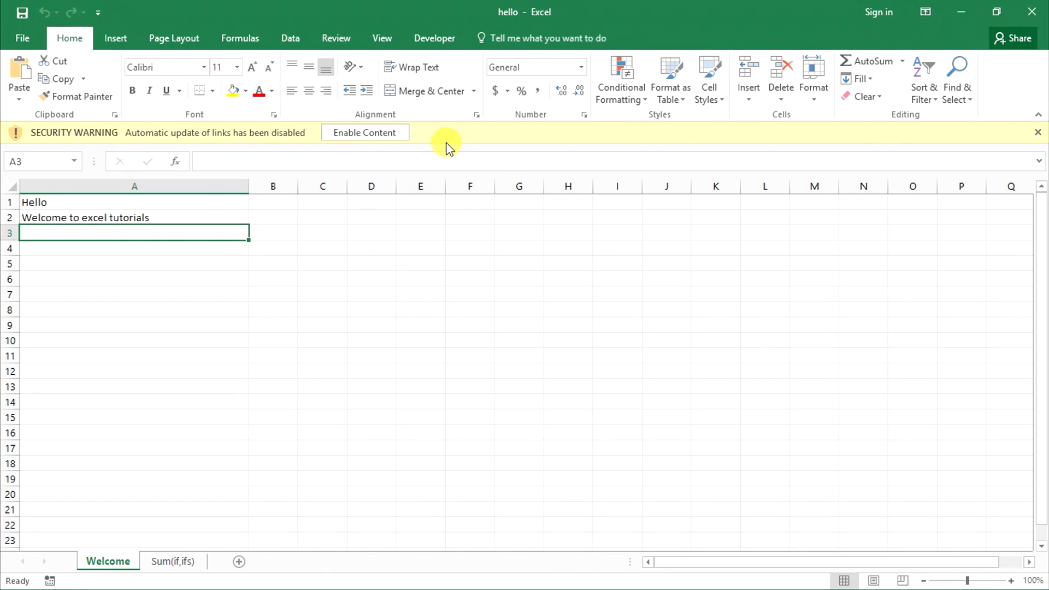
- Enable hello's blocked content and continue without updating its links
left_click(365, 132)
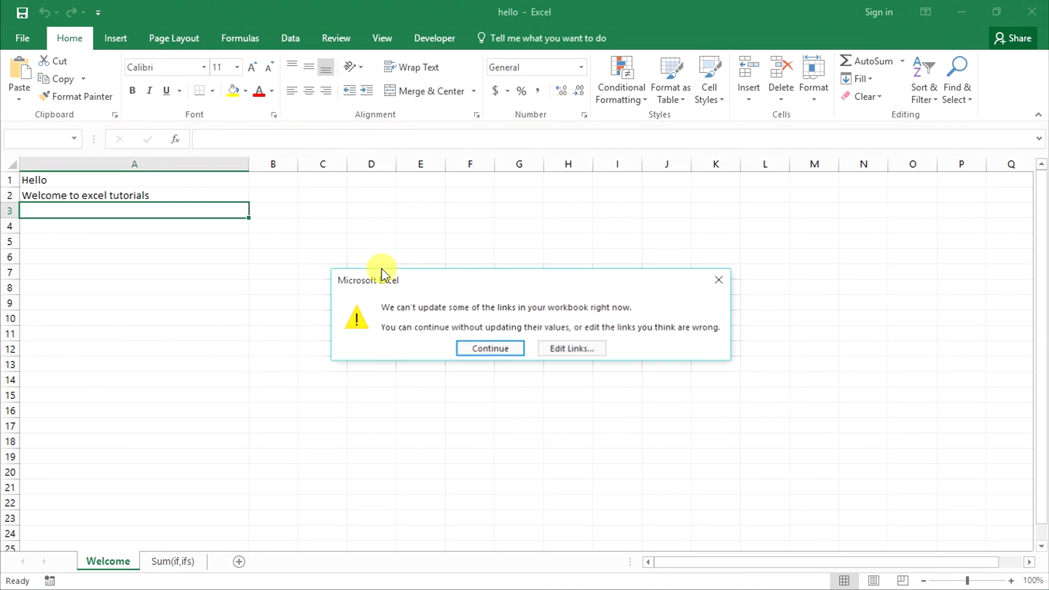
left_click(489, 347)
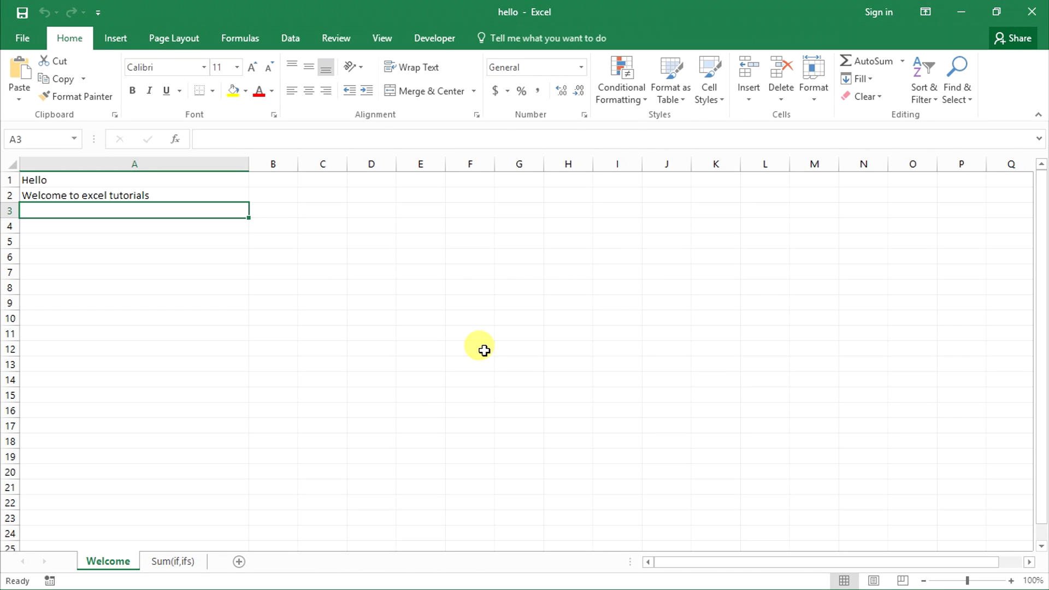
mouse_move(173, 488)
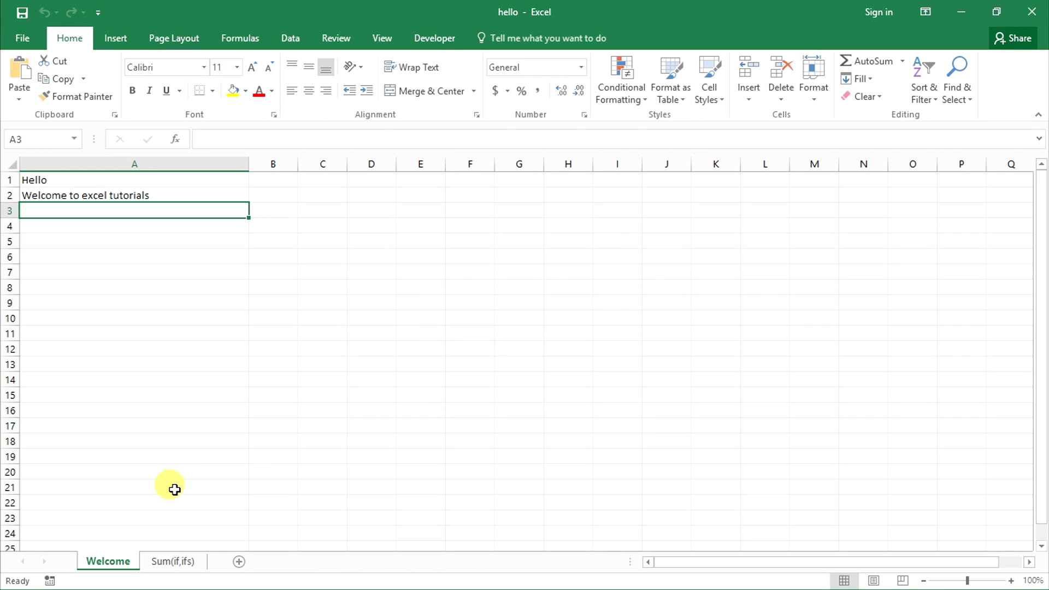
mouse_move(170, 560)
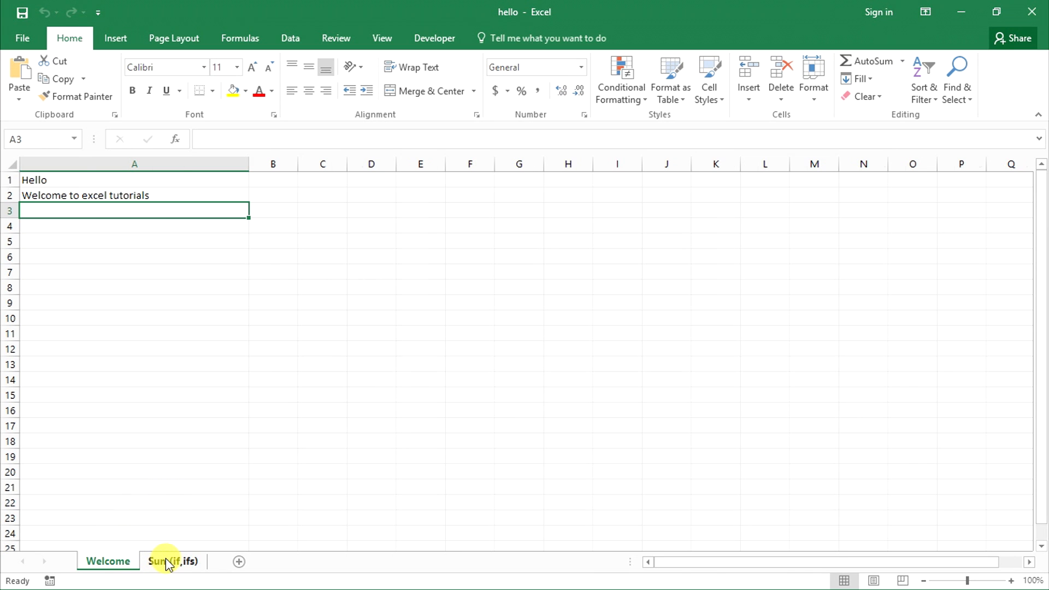
- Switch to the Sum(if,ifs) sheet and bring up its tab actions
left_click(173, 560)
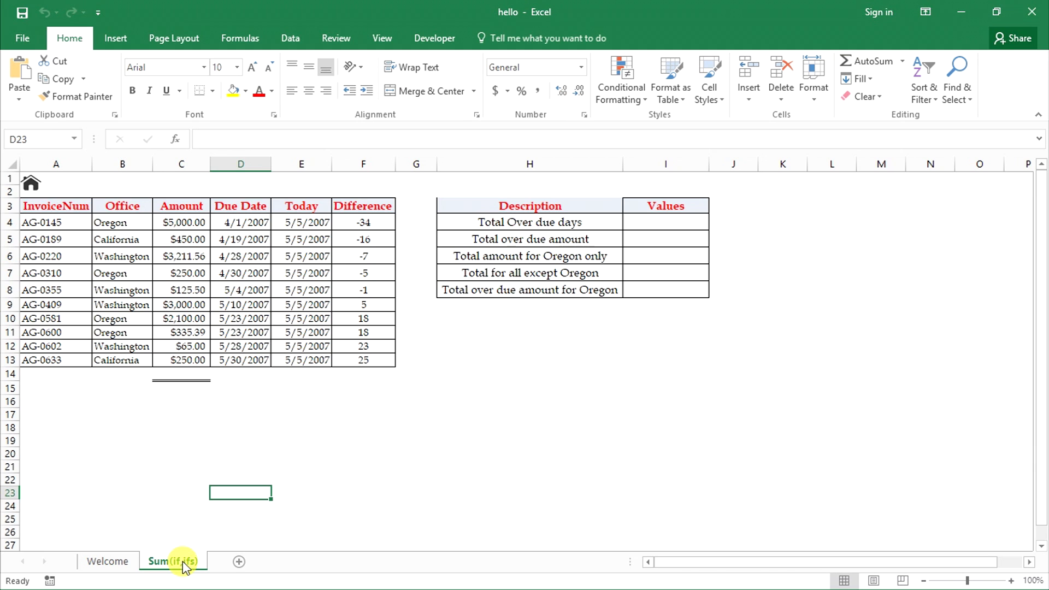
right_click(173, 561)
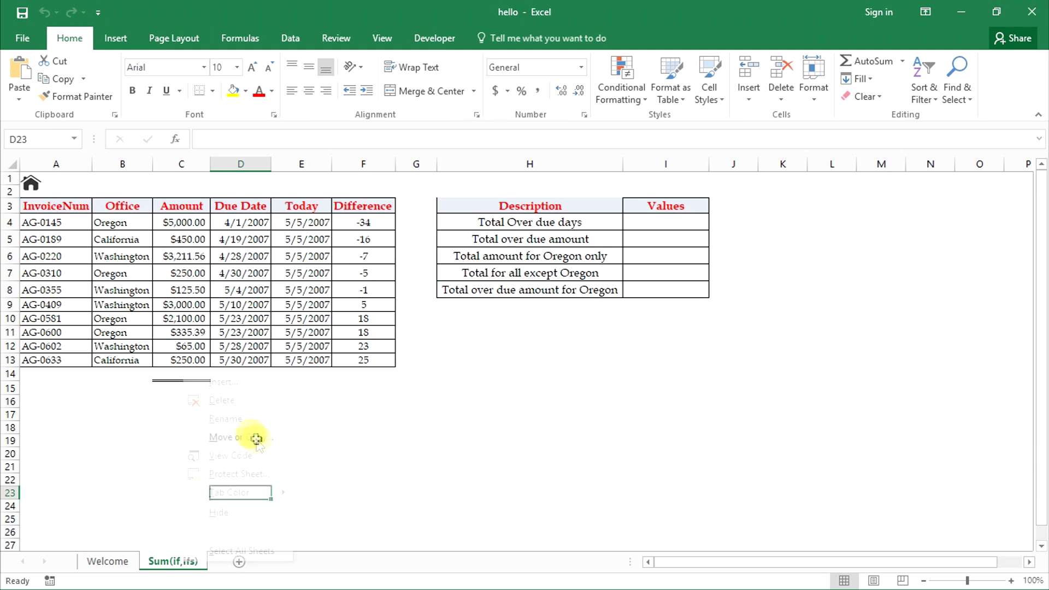
- Set Move or Copy for Sum(if,ifs) to create a copy in (new book)
left_click(229, 437)
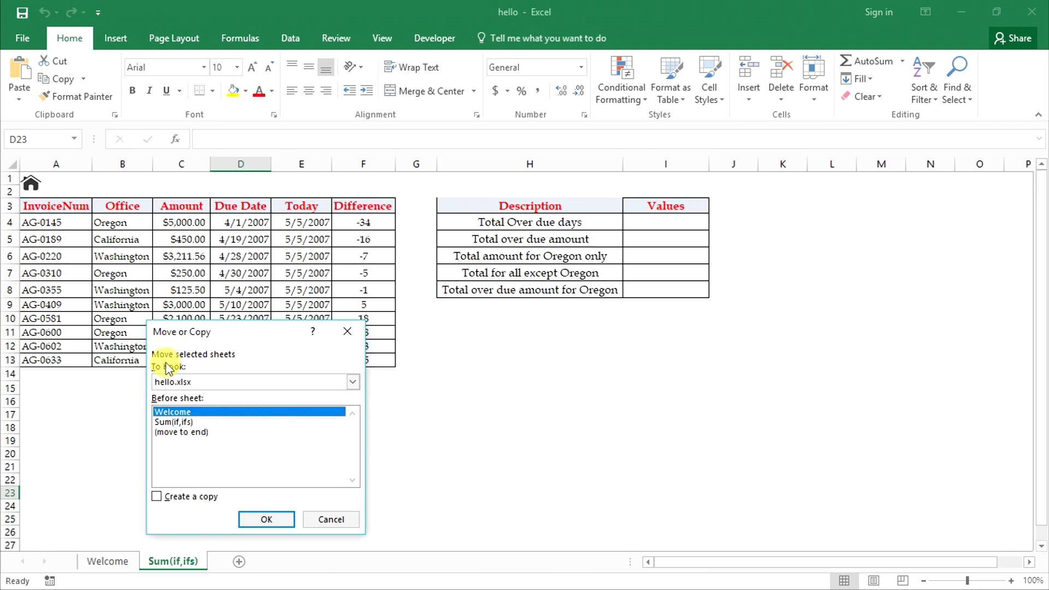
mouse_move(192, 494)
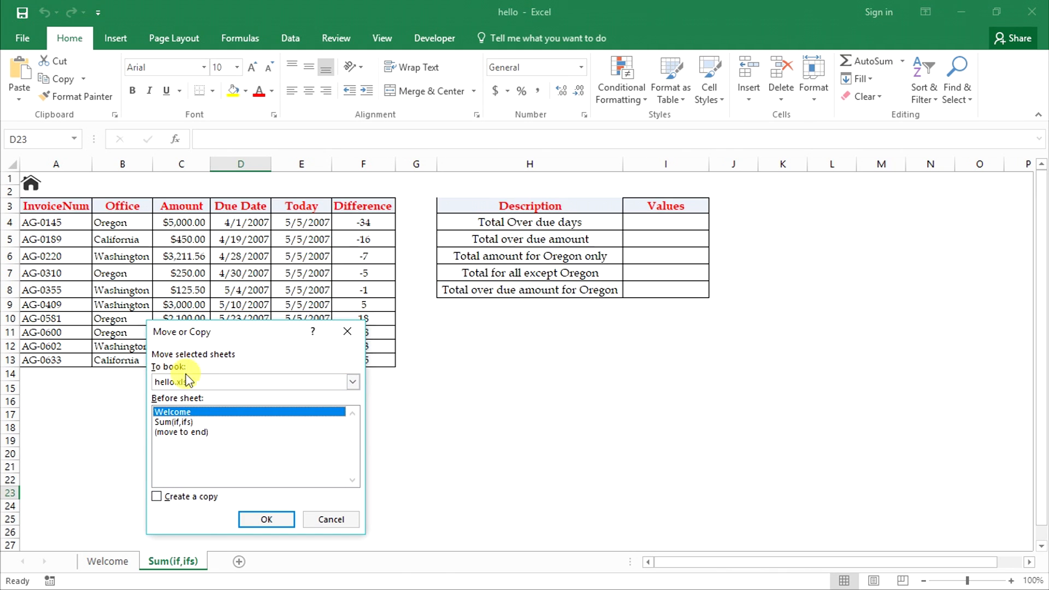
mouse_move(189, 522)
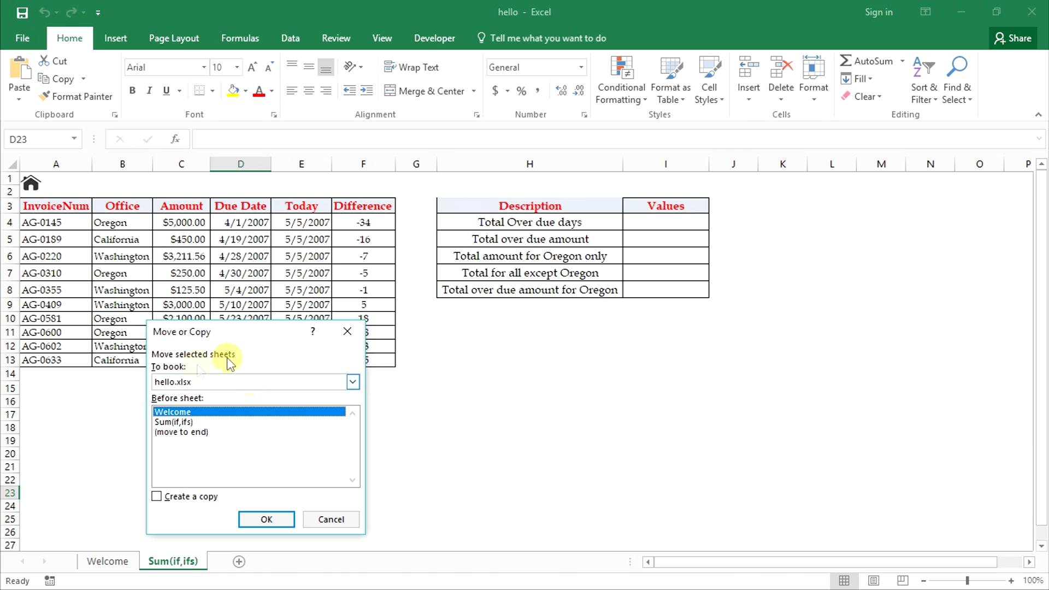
mouse_move(218, 404)
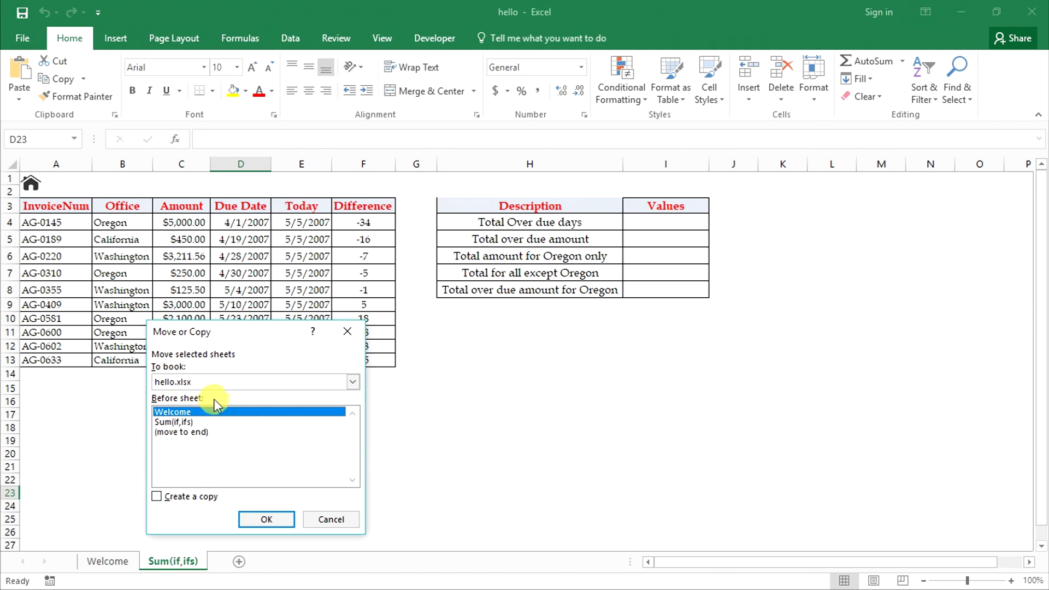
mouse_move(190, 401)
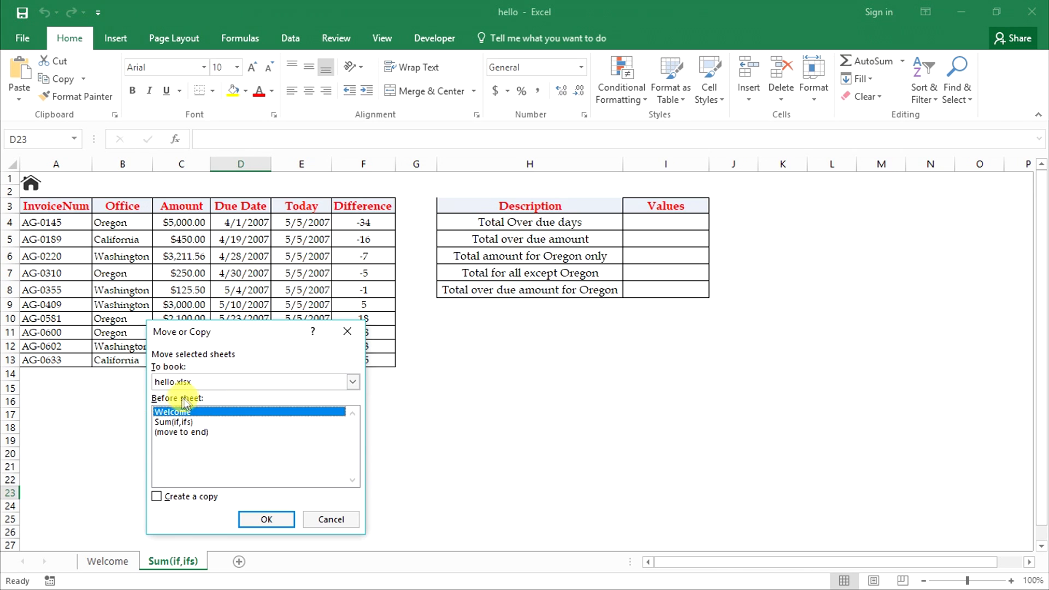
mouse_move(155, 494)
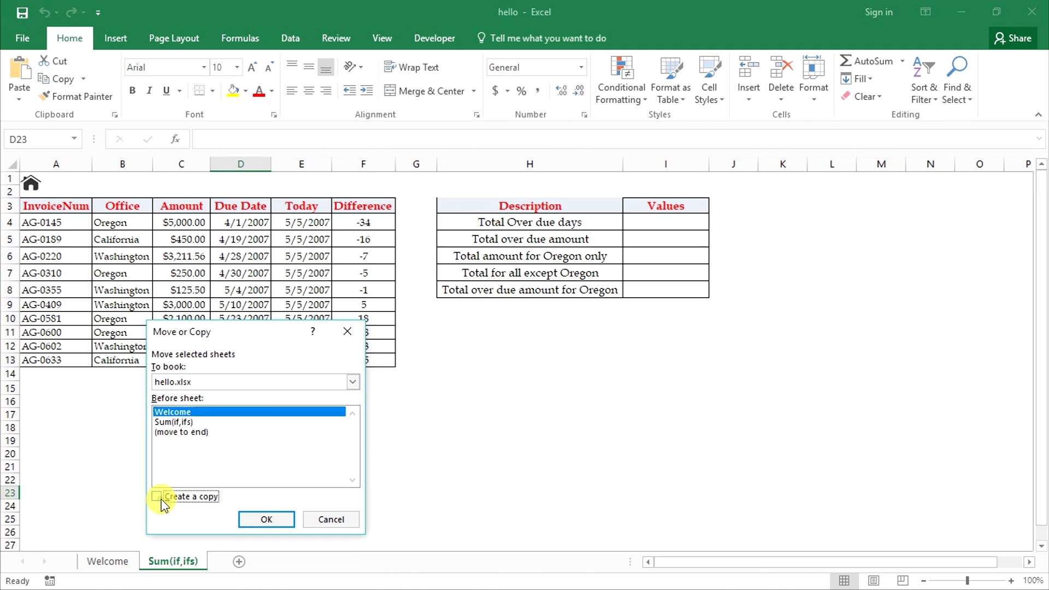
left_click(157, 497)
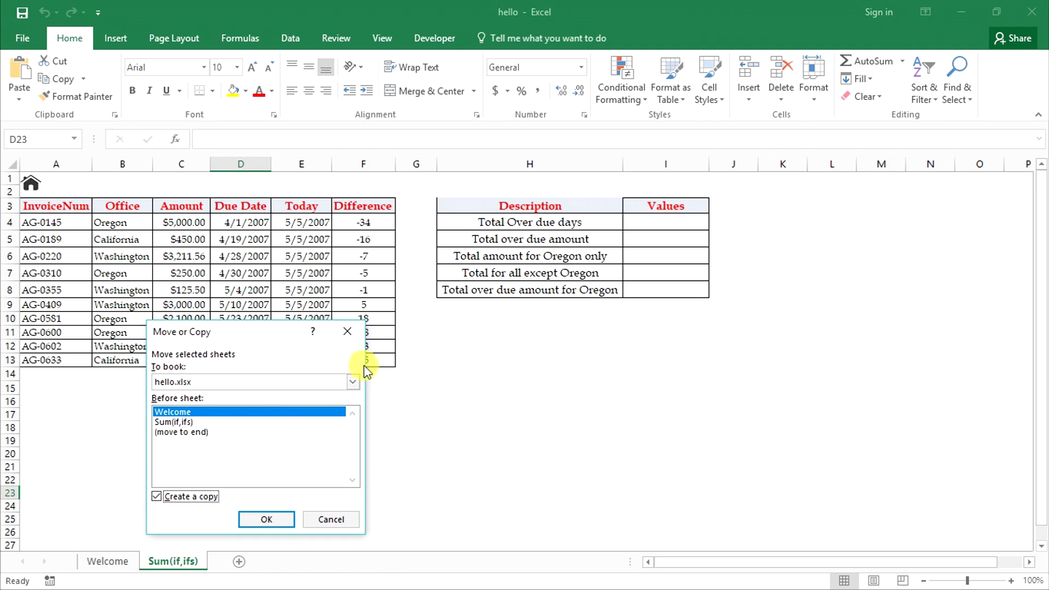
left_click(352, 382)
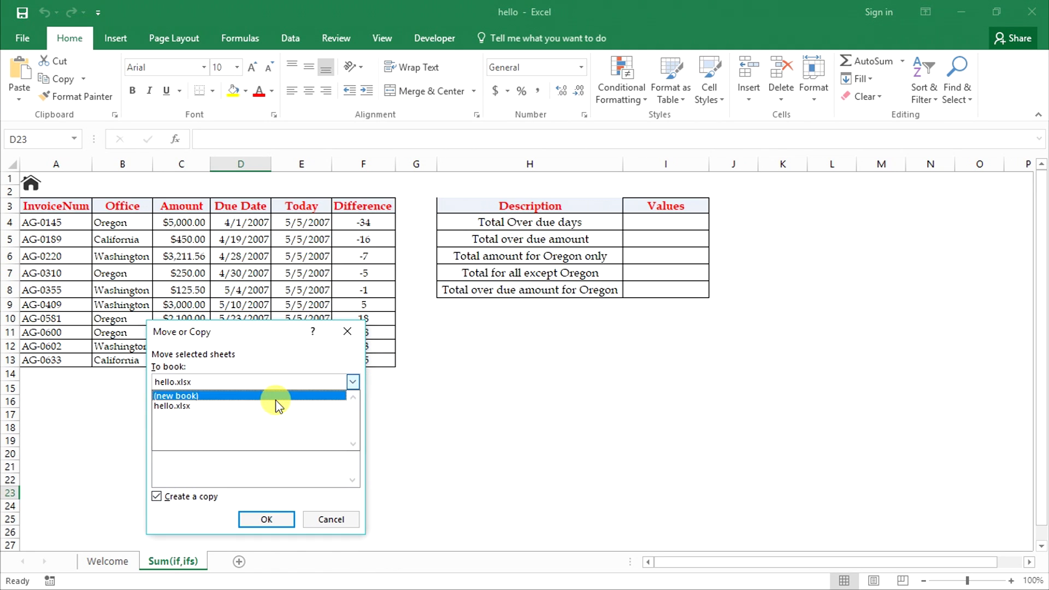
left_click(176, 395)
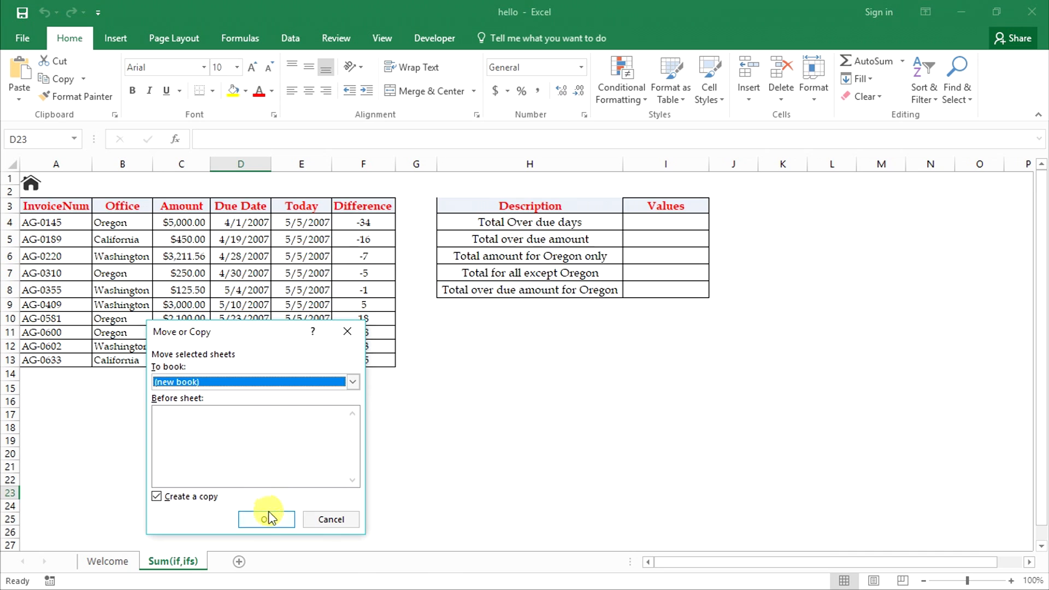
- Confirm the copy, creating Book1 with the Sum(if,ifs) sheet
left_click(266, 519)
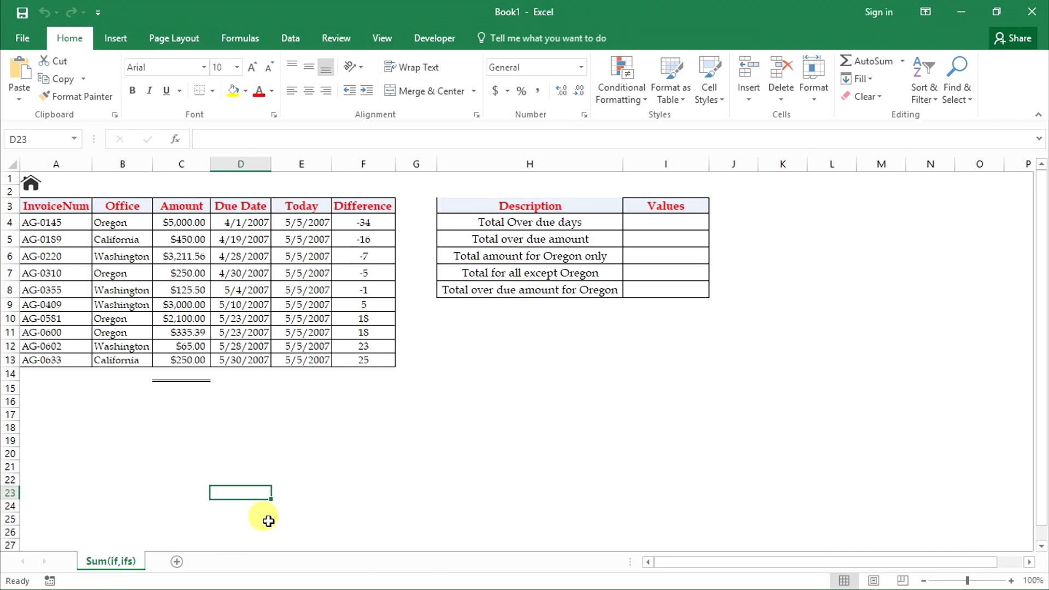
mouse_move(522, 13)
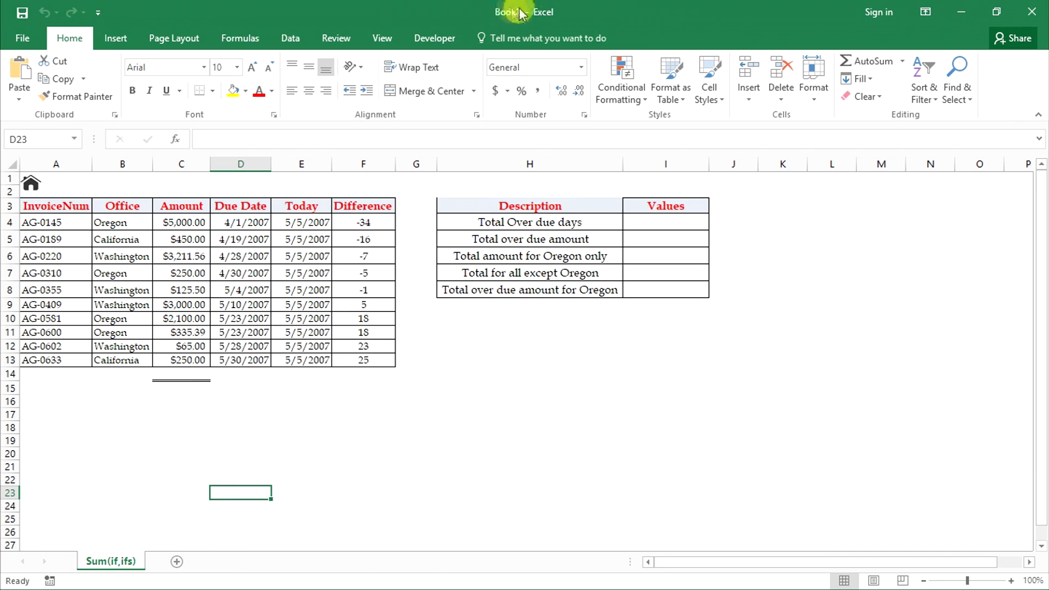
mouse_move(118, 548)
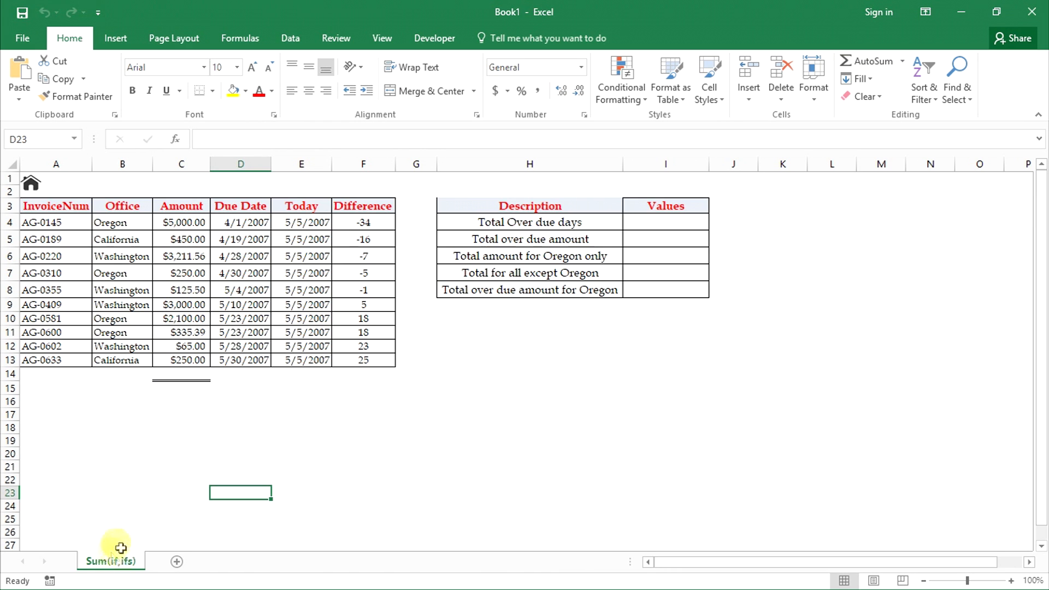
mouse_move(975, 9)
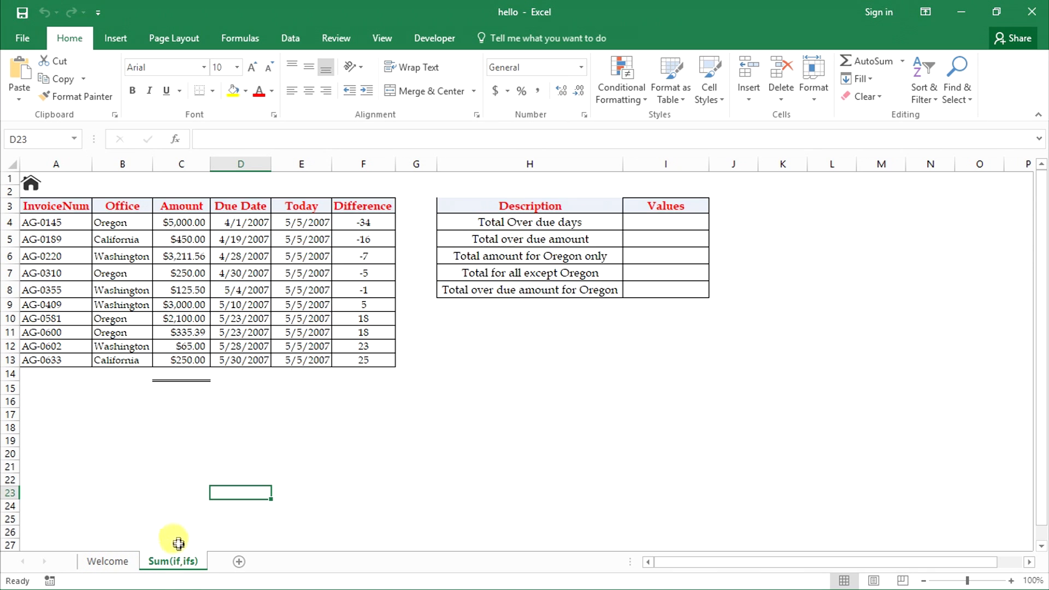
- Set Move or Copy for Sum(if,ifs) to (new book) with Create a copy left off
right_click(172, 560)
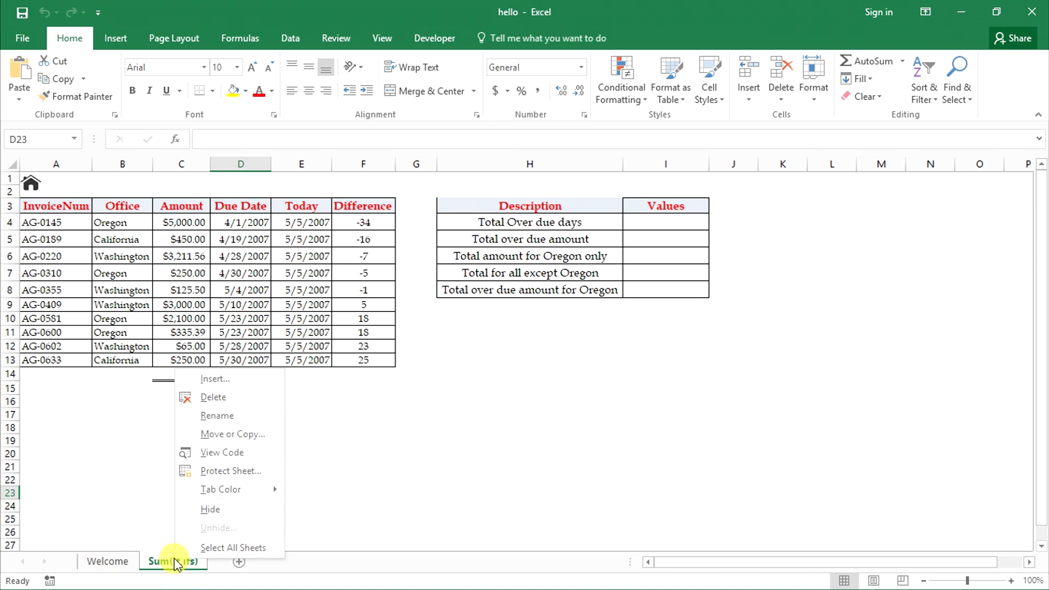
left_click(232, 433)
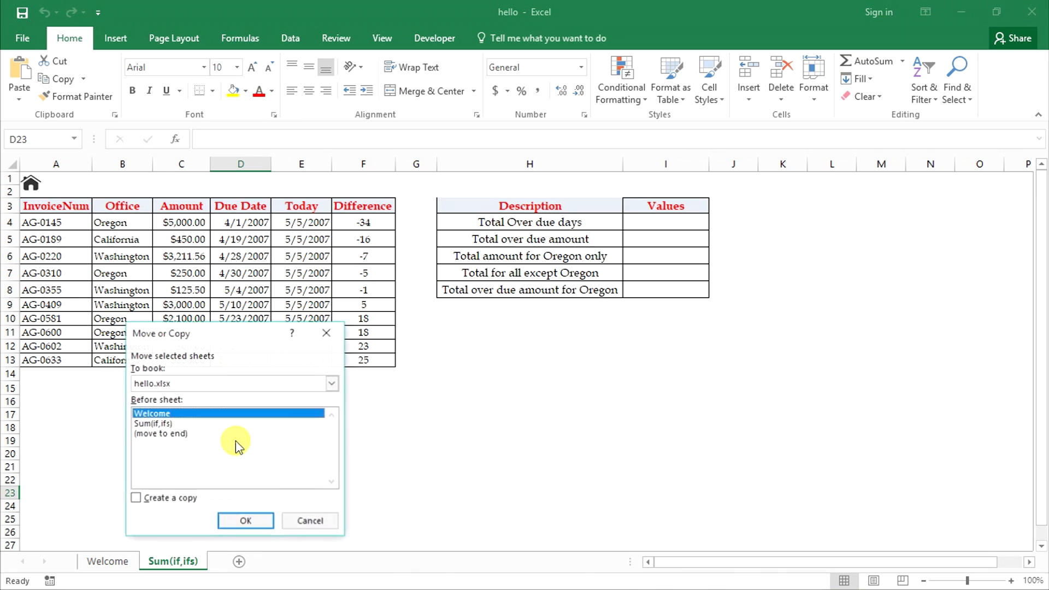
mouse_move(158, 503)
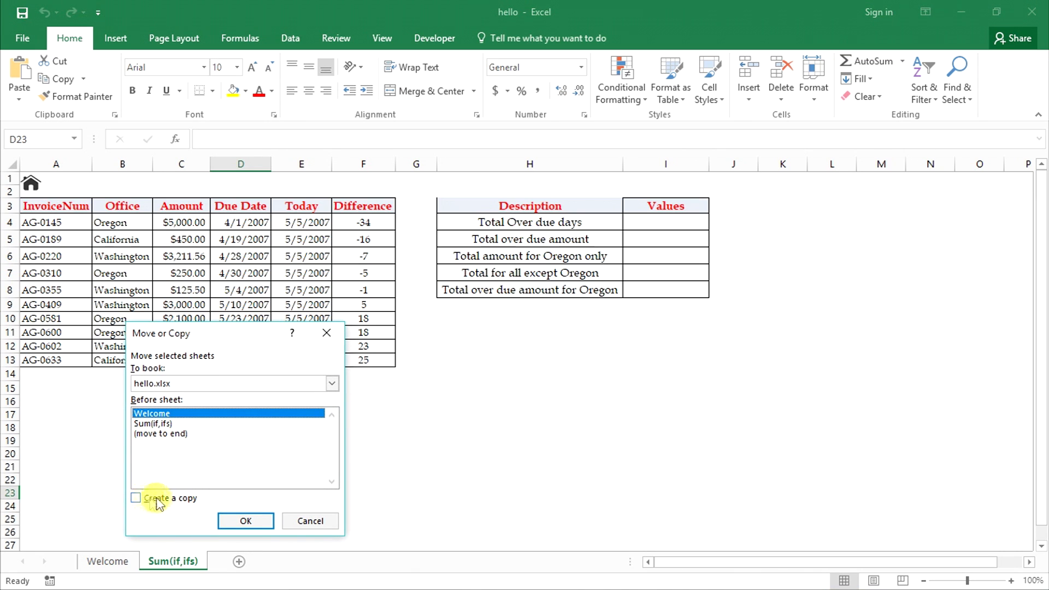
left_click(331, 383)
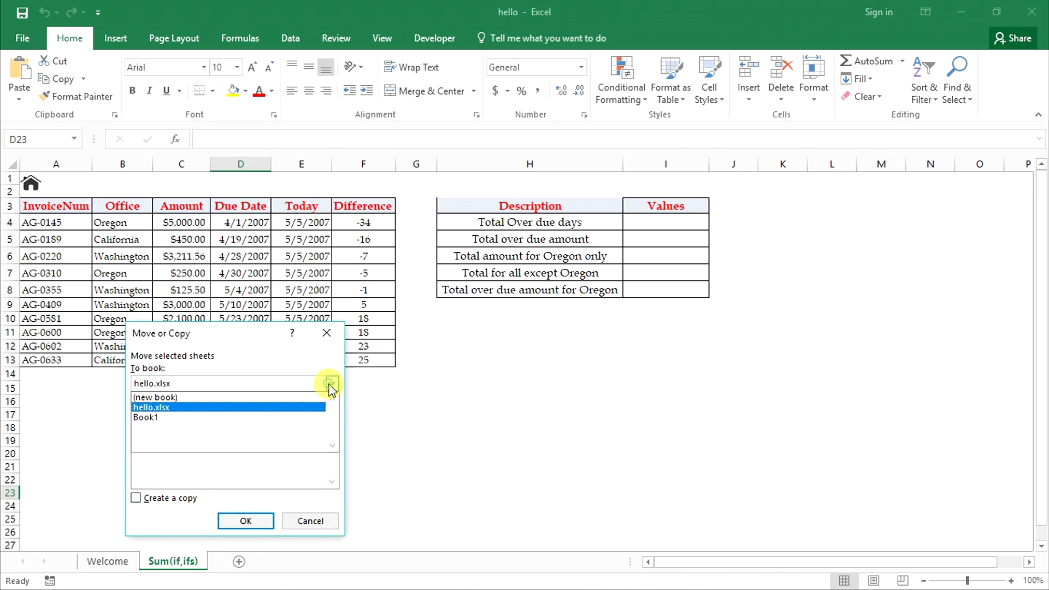
left_click(155, 397)
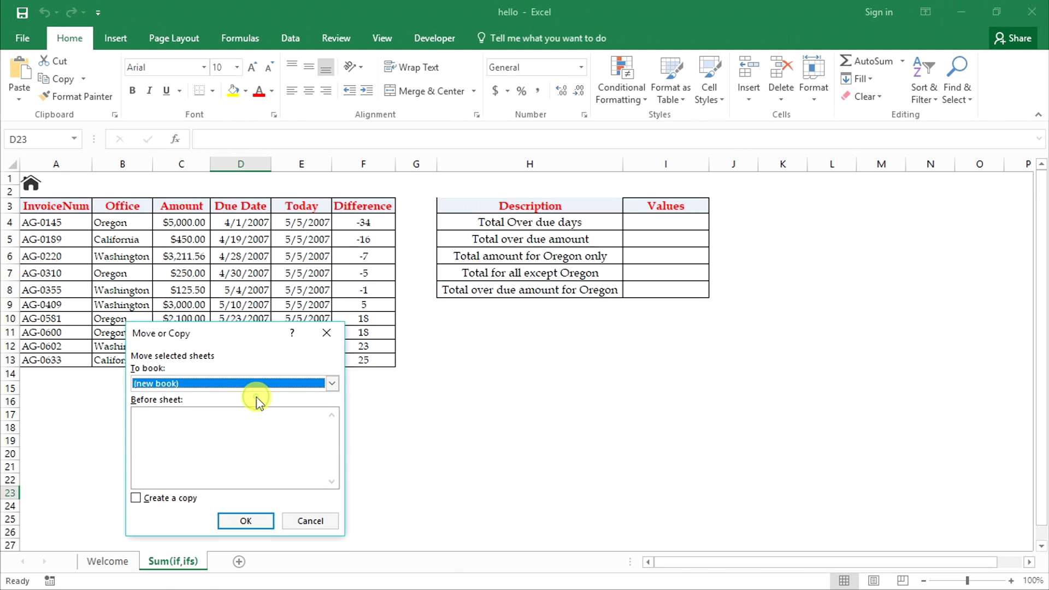
mouse_move(245, 520)
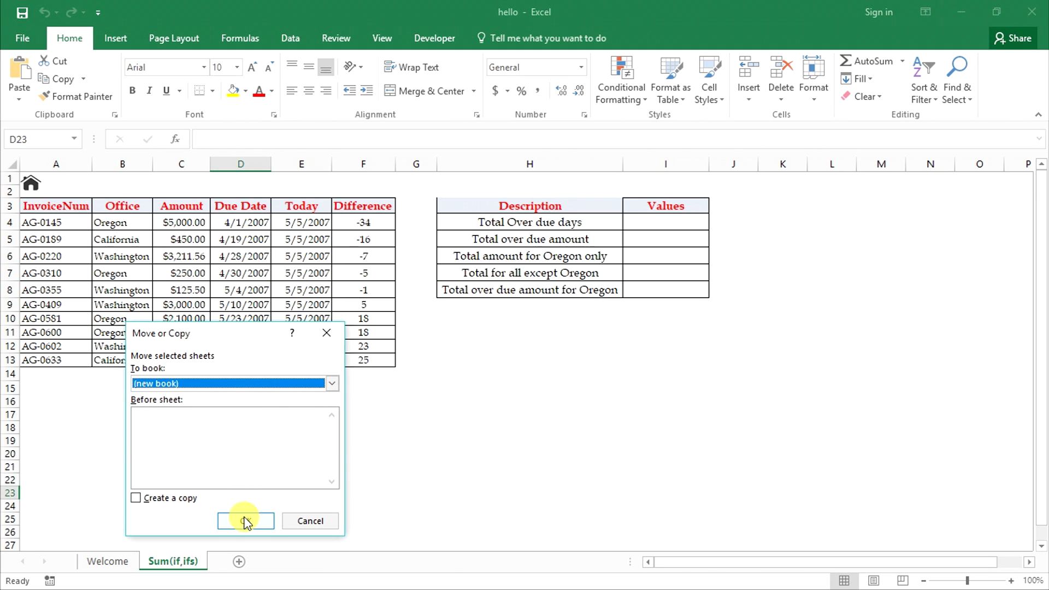
- Confirm the move, sending Sum(if,ifs) into new workbook Book2
left_click(245, 521)
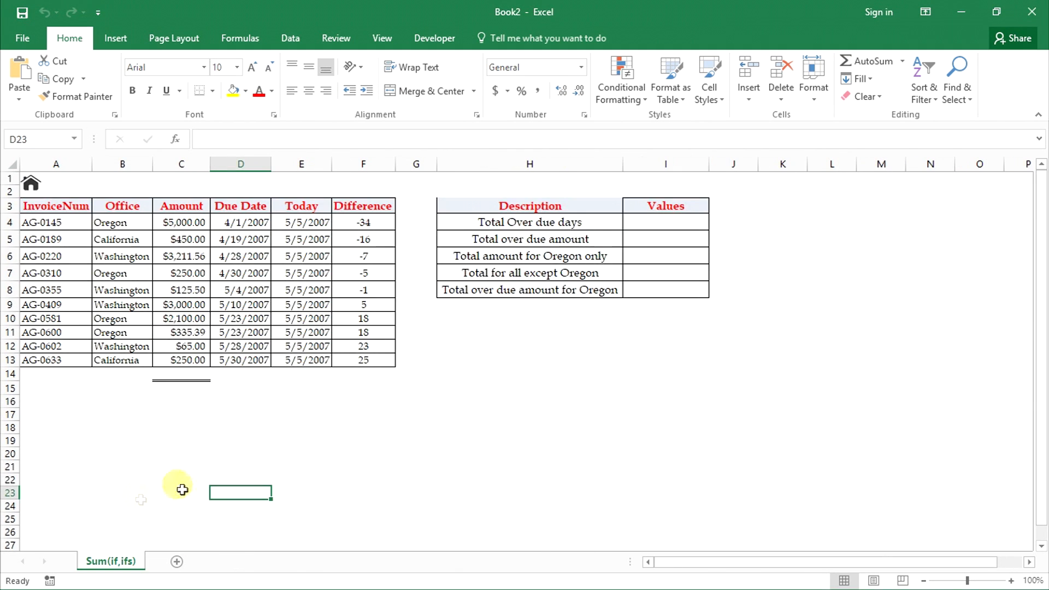
mouse_move(778, 185)
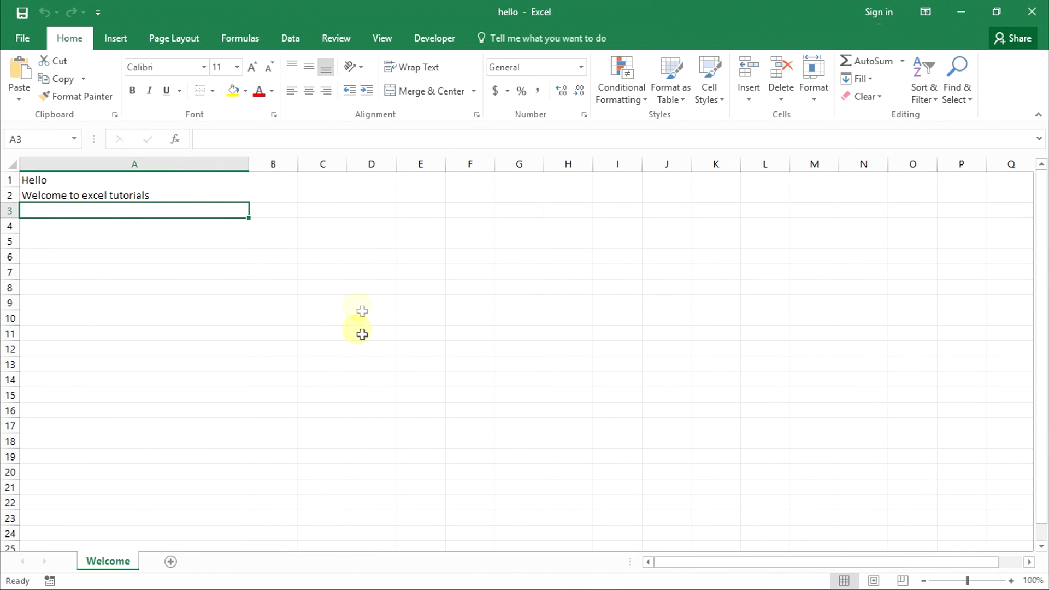
mouse_move(138, 573)
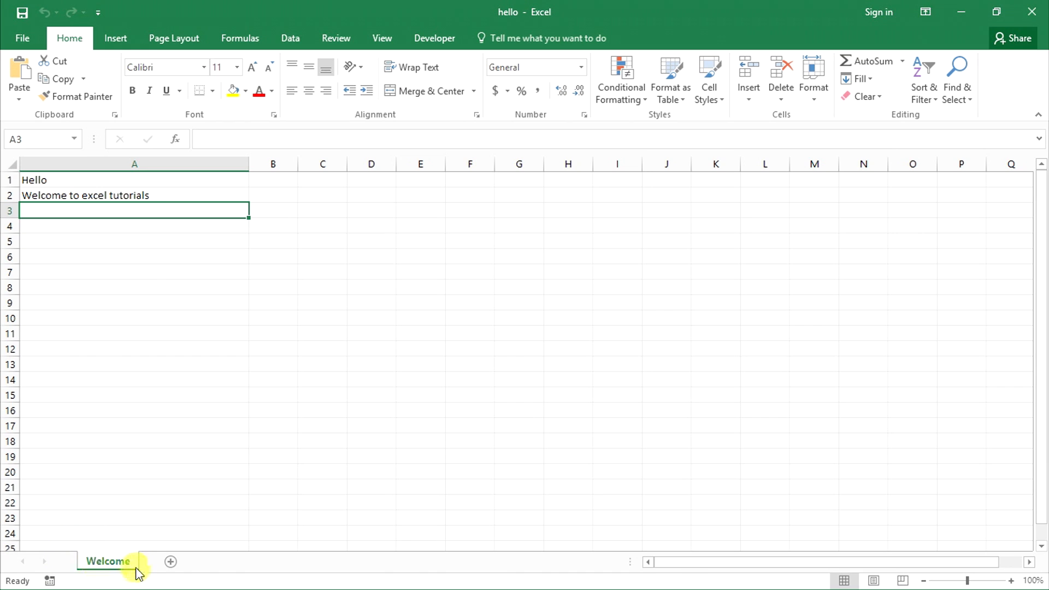